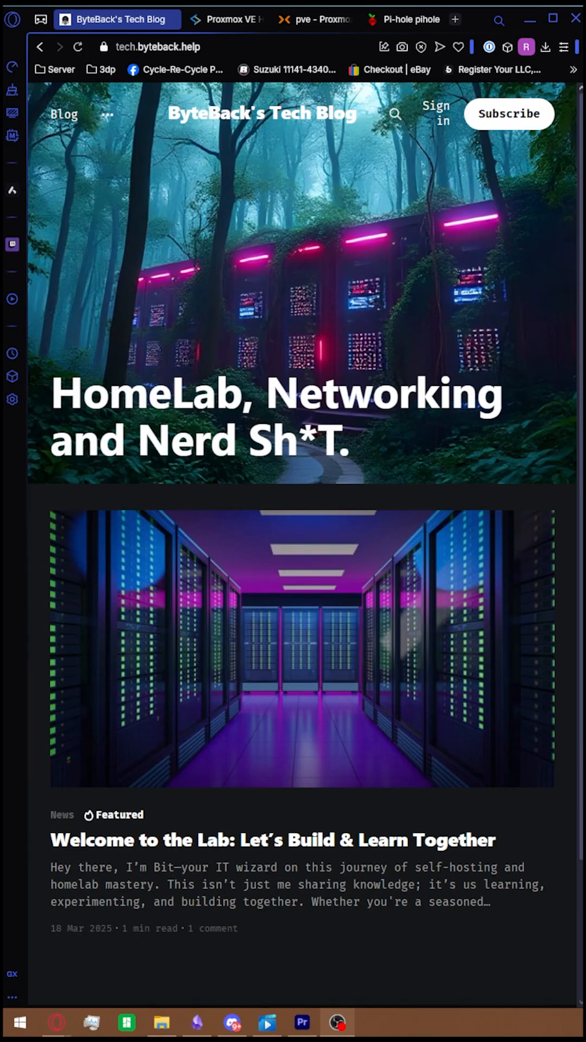
pyautogui.moveTo(489, 130)
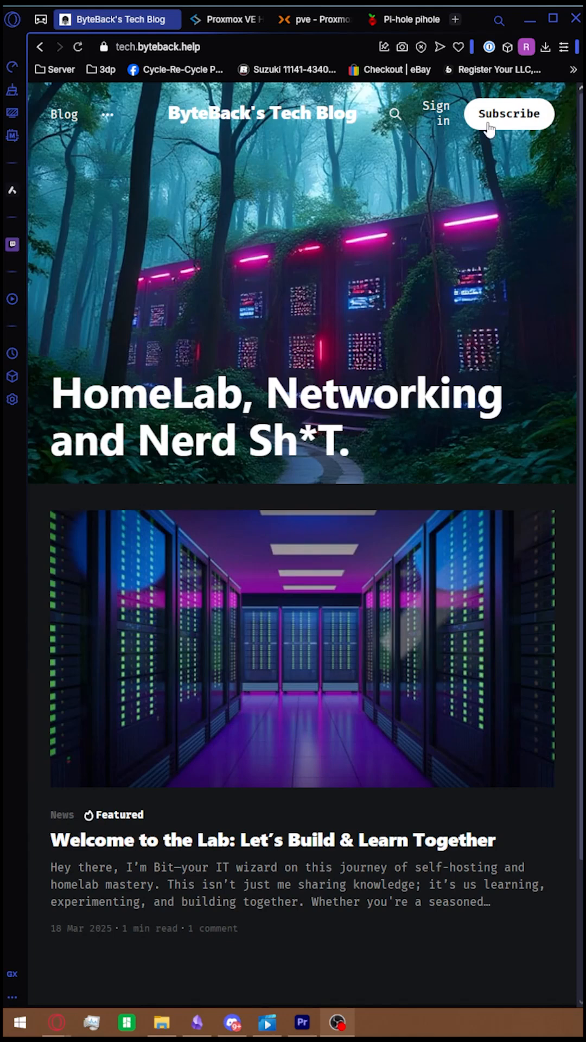
# - Look over the existing Pi-hole dashboard, then return to the tech blog homepage
pyautogui.click(405, 18)
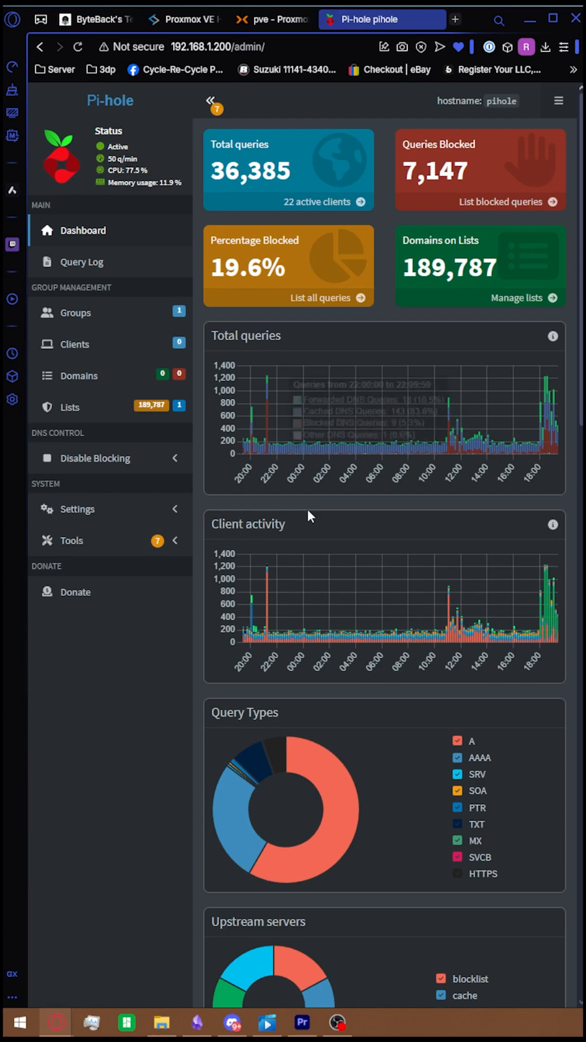
pyautogui.moveTo(332, 189)
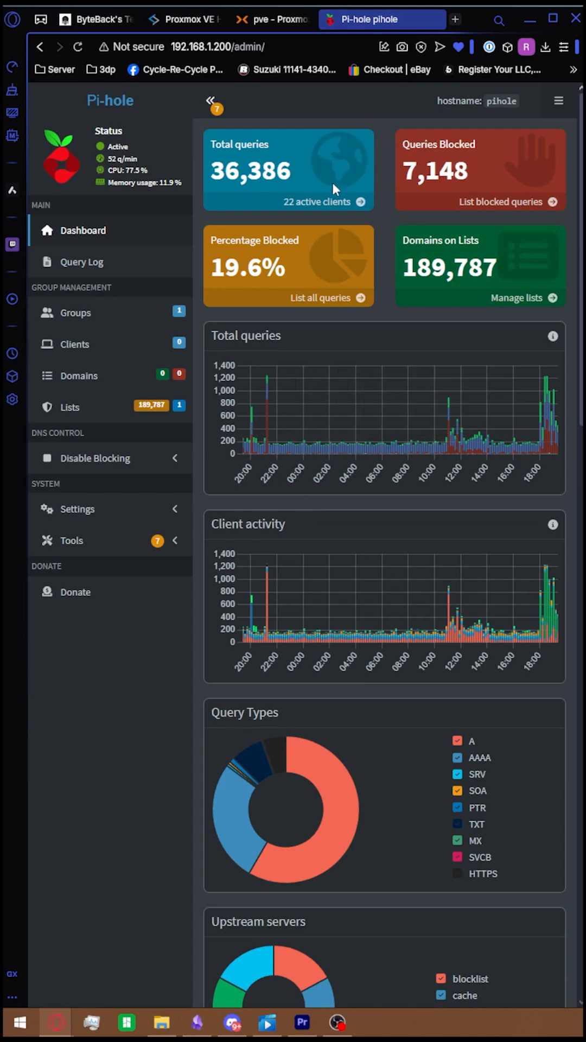
pyautogui.scroll(-3)
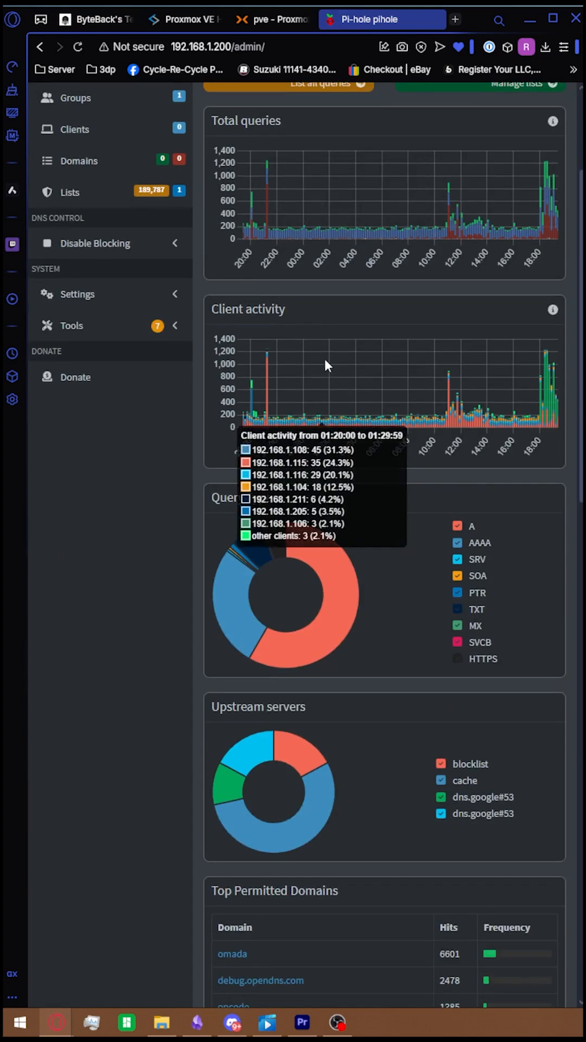
pyautogui.scroll(3)
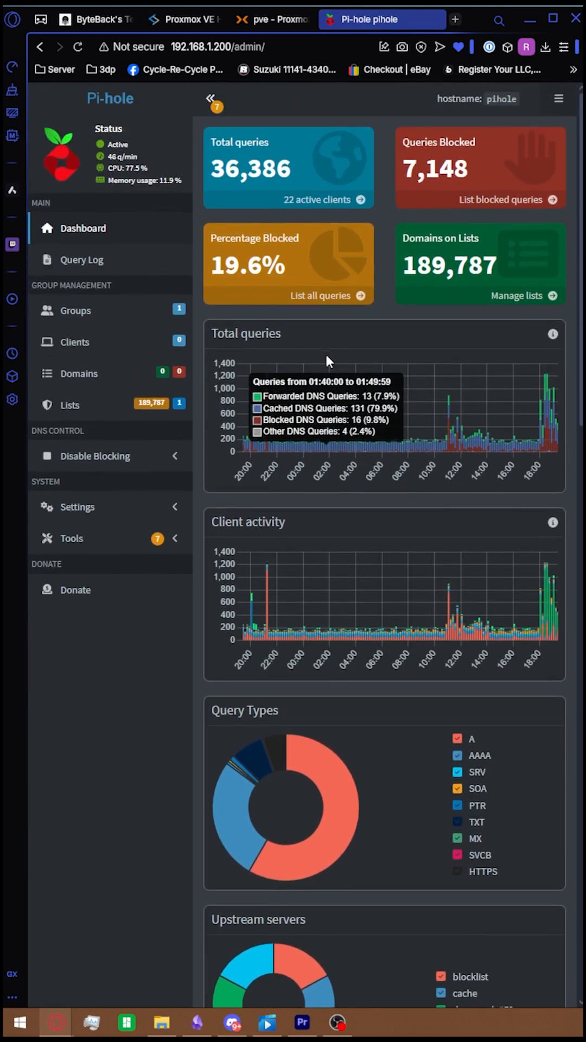
pyautogui.click(249, 14)
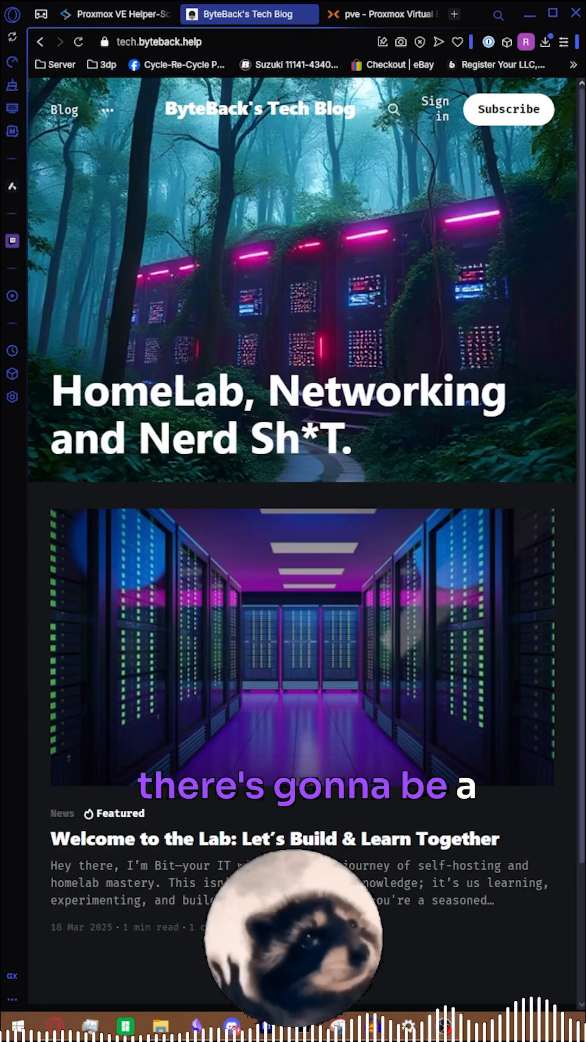
pyautogui.moveTo(185, 646)
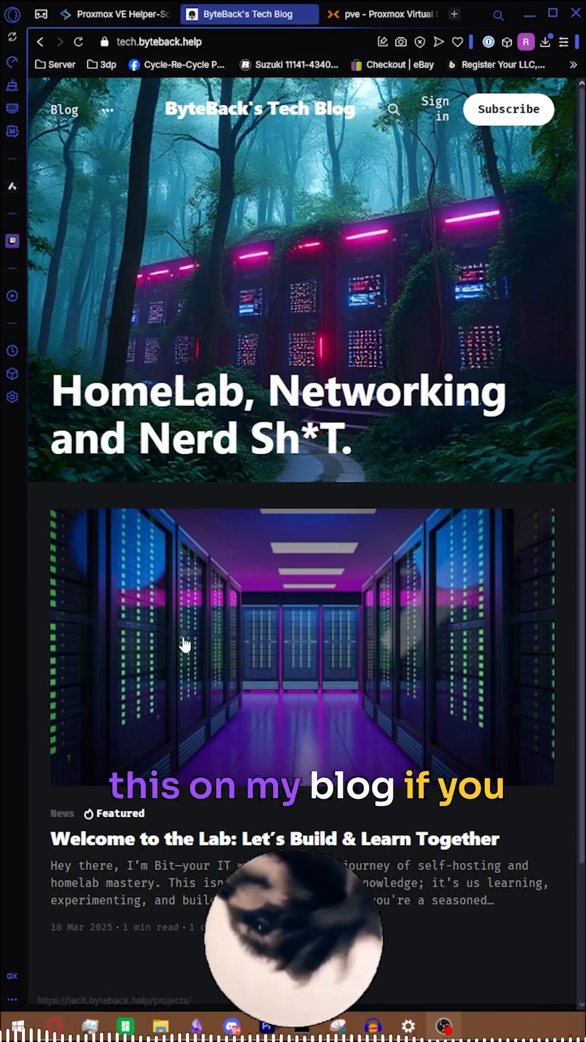
pyautogui.moveTo(92, 14)
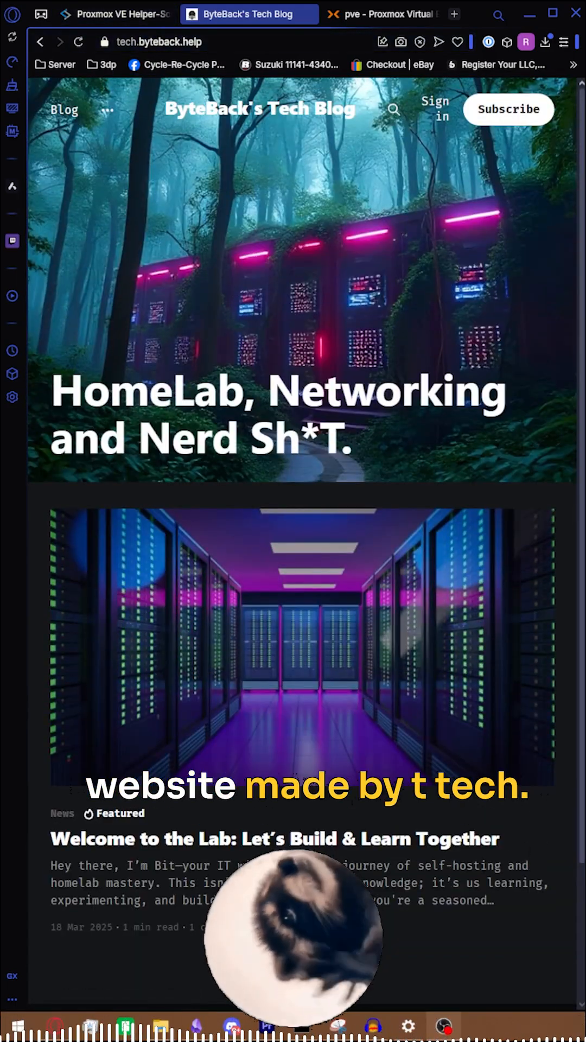
# - Search Helper-Scripts for 'hole' and copy the Pi-Hole LXC install command
pyautogui.click(119, 15)
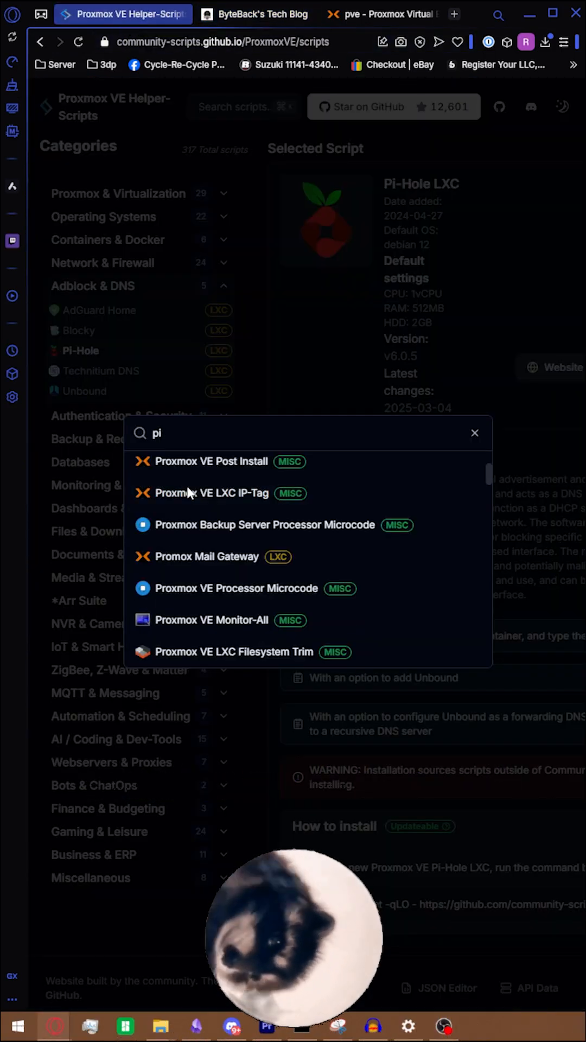
pyautogui.write('hole')
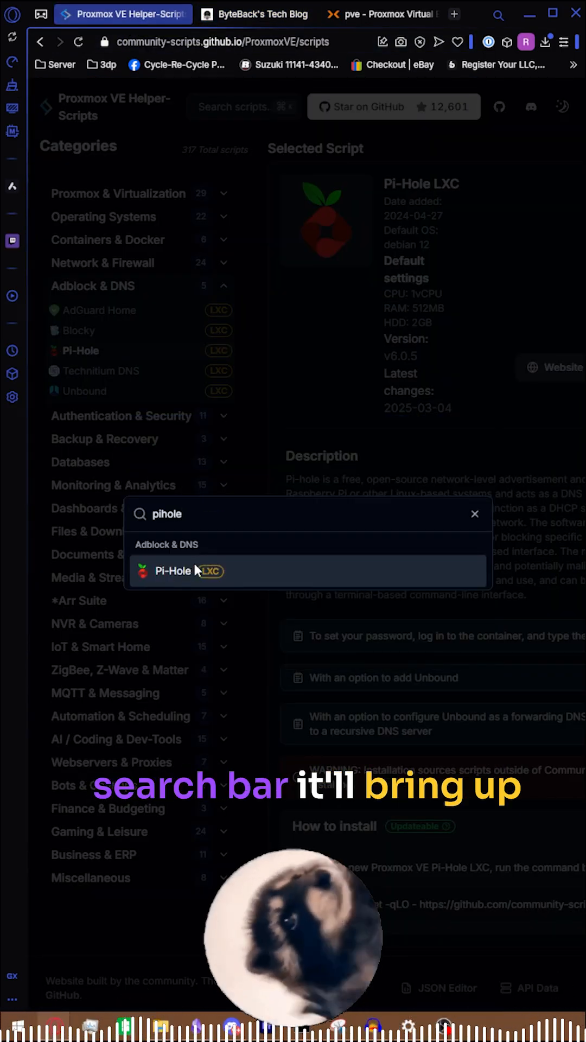
pyautogui.click(176, 571)
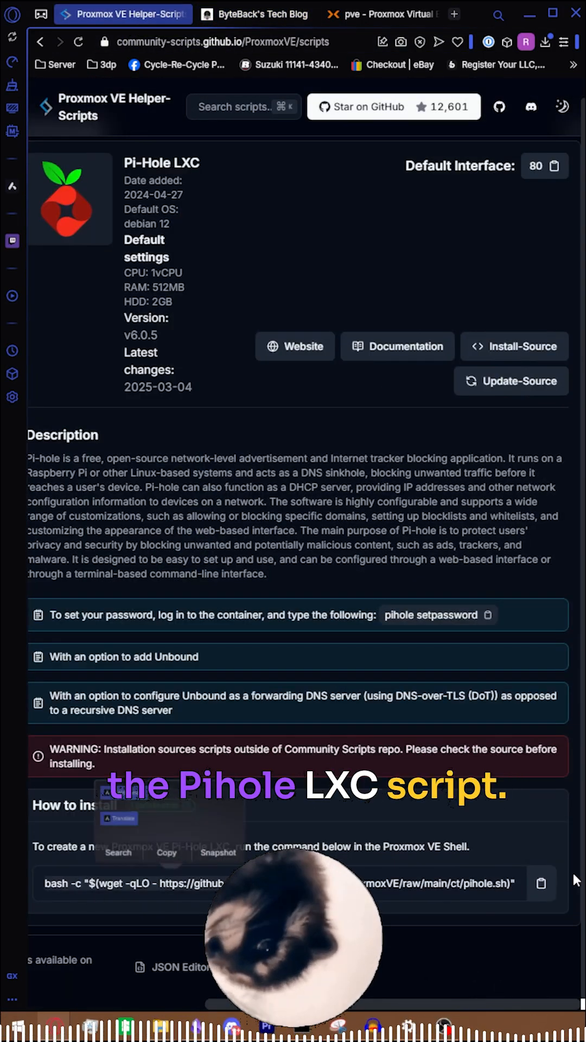
pyautogui.click(542, 884)
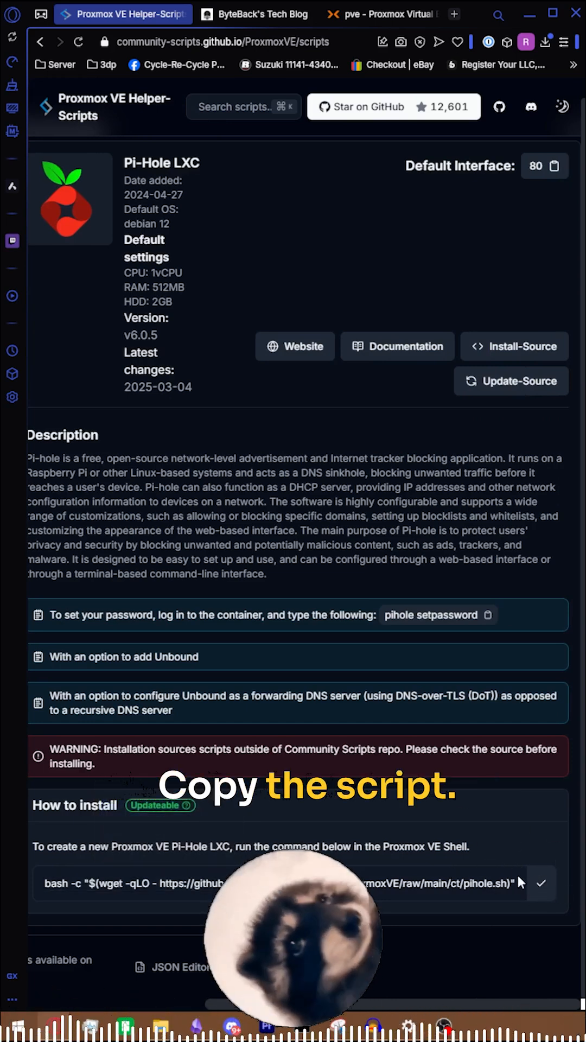
pyautogui.click(376, 14)
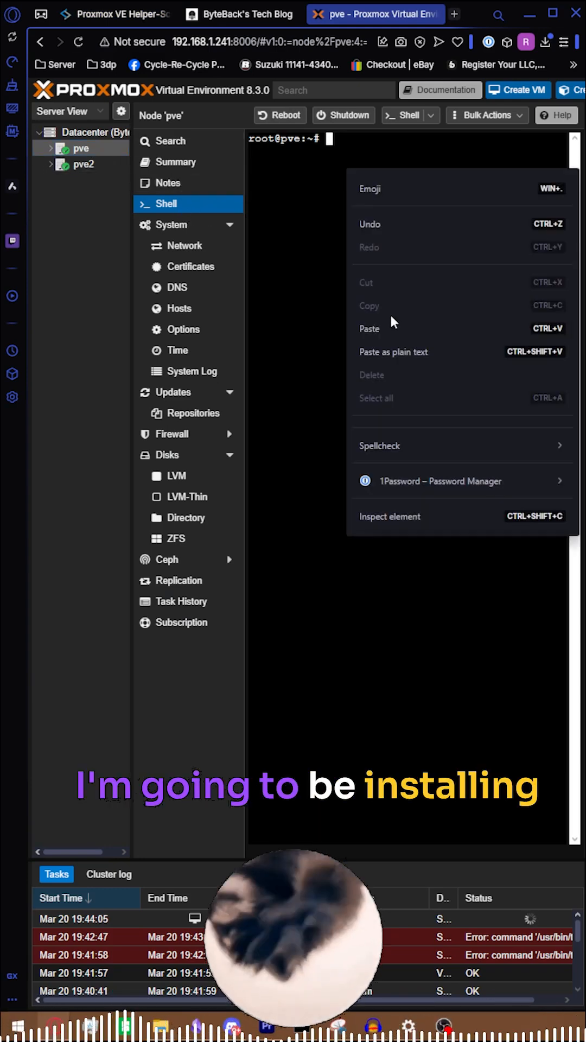
# - Paste the Pi-hole install command into node pve's shell and confirm creating a new Pihole LXC
pyautogui.click(370, 328)
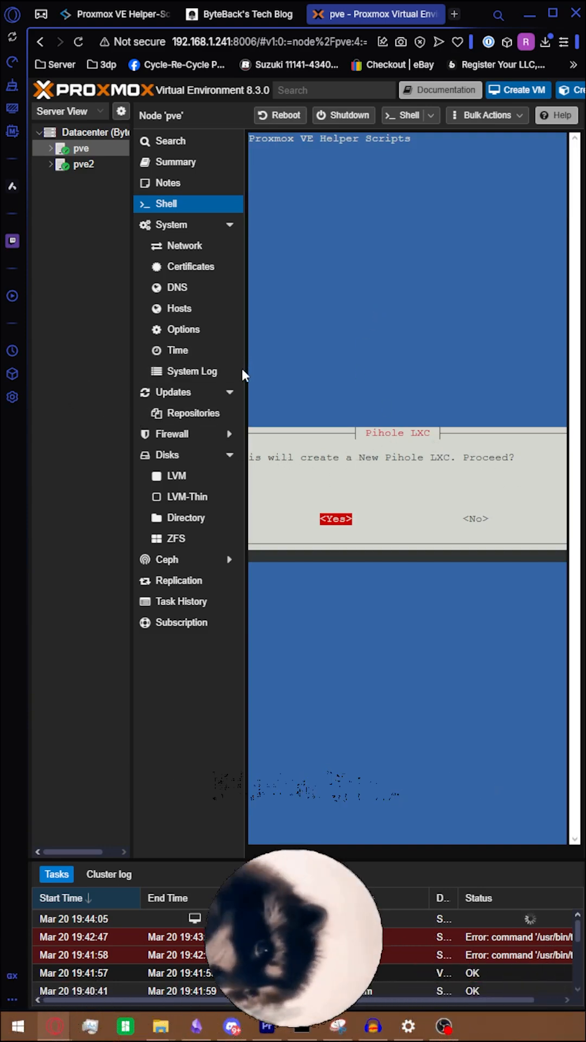
pyautogui.click(336, 519)
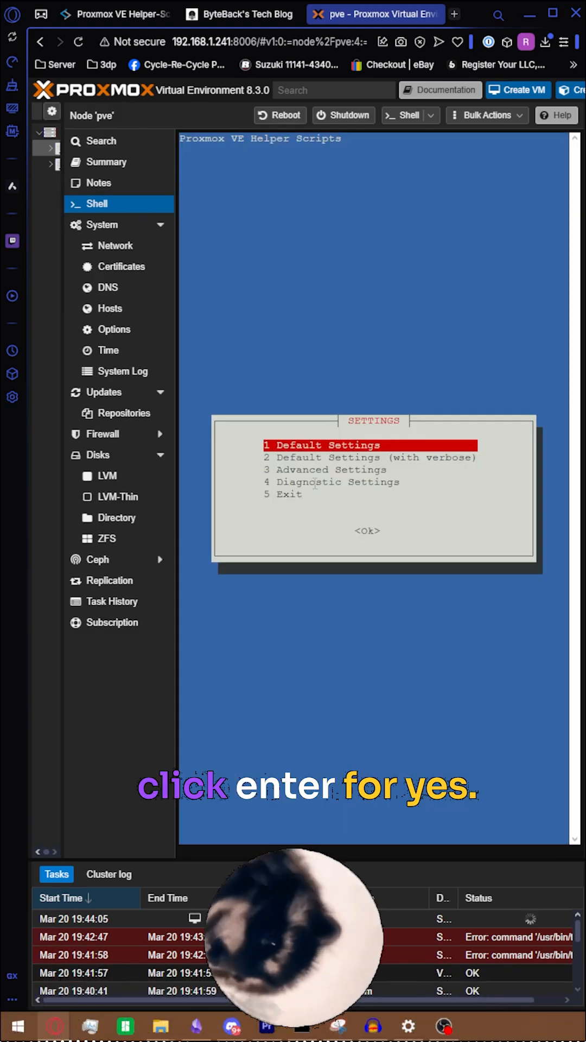
# - Create Pi-hole container 106 with default settings, decline Unbound, and copy the admin URL
pyautogui.press('Return')
pyautogui.write('n')
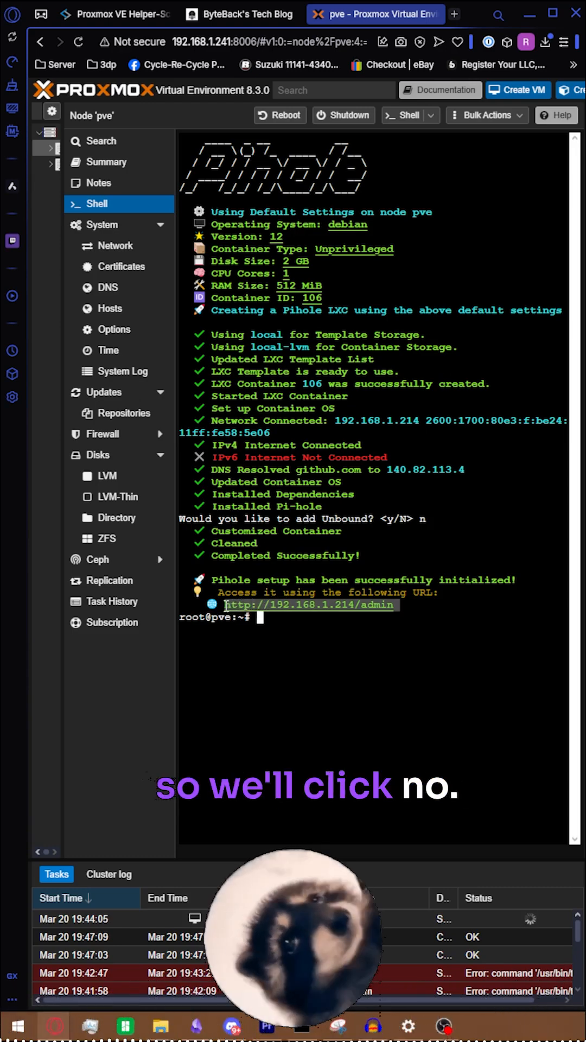
pyautogui.rightClick(375, 635)
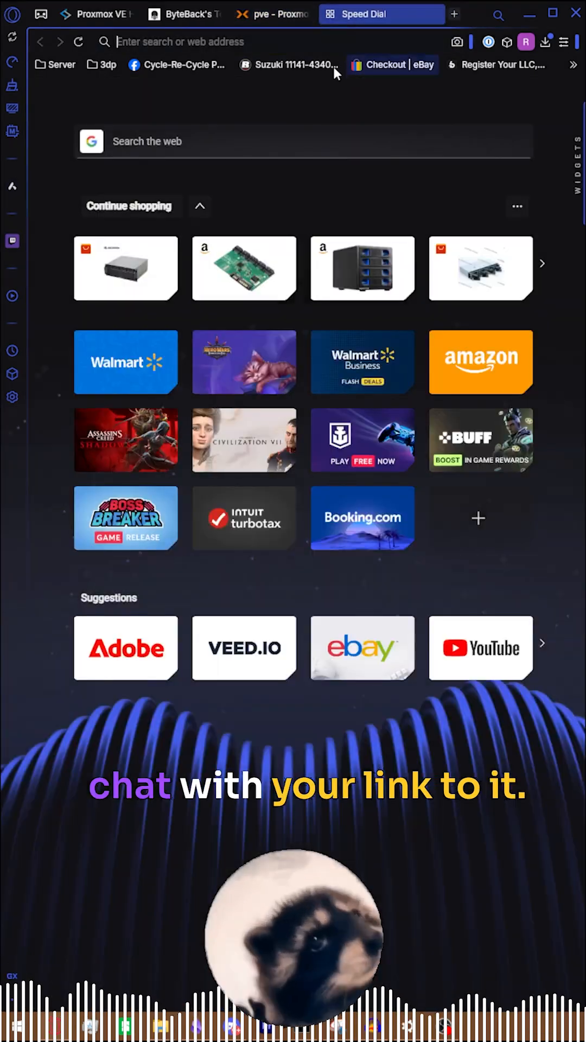
# - Load 192.168.1.214/admin/ in a new tab, then open container 106's console
pyautogui.write('192.168.1.214/admin/')
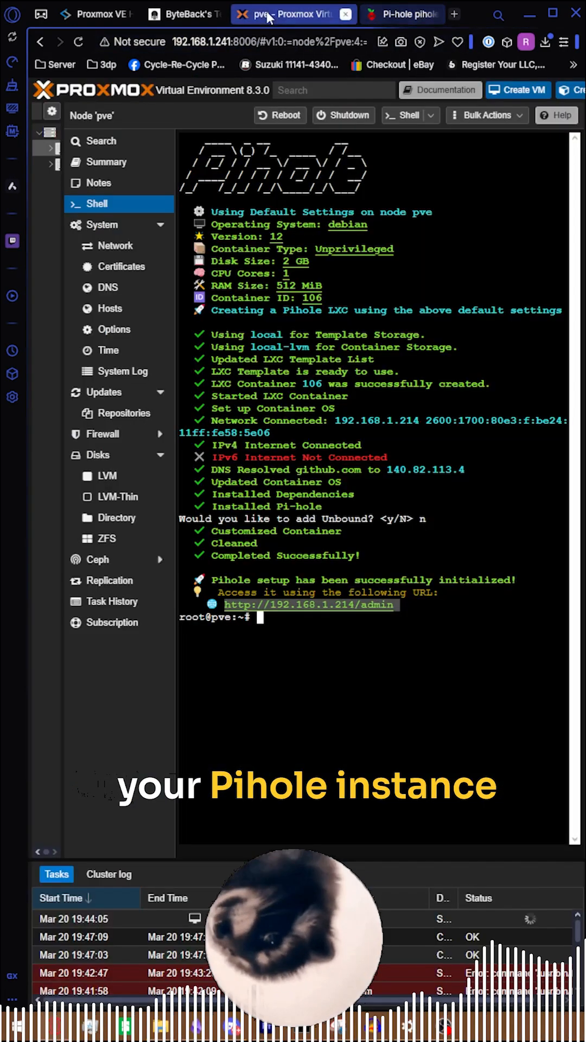
pyautogui.click(113, 15)
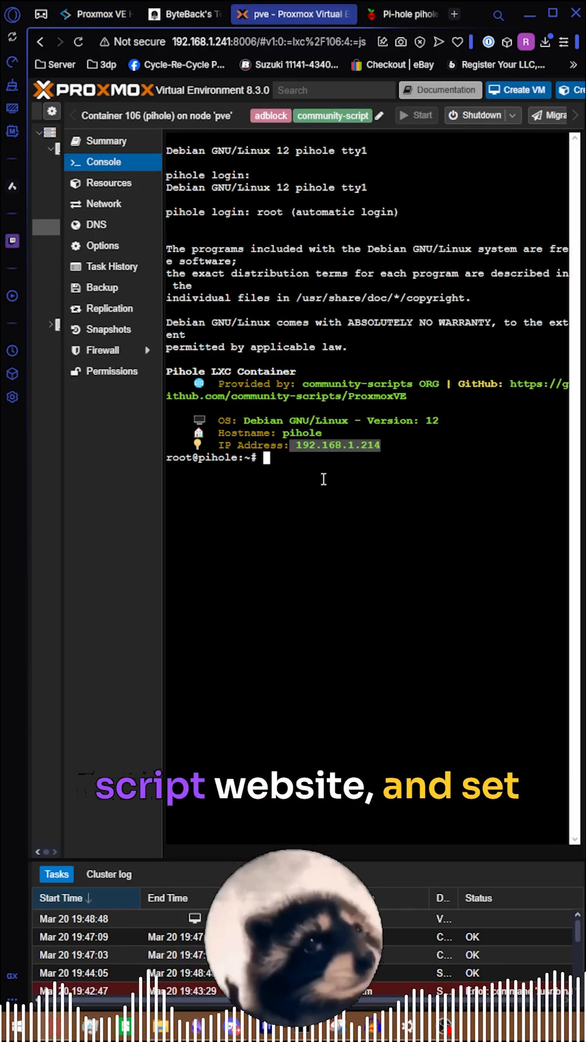
# - Run 'pihole setpassword' in container 106's console to reach the new password prompt
pyautogui.write('pihole setpassword')
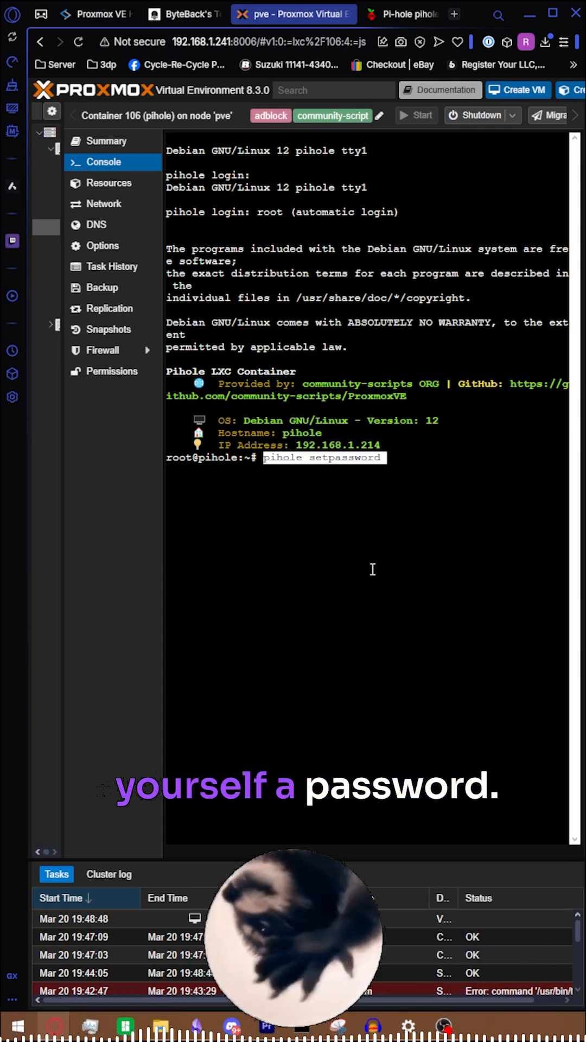
pyautogui.press('Return')
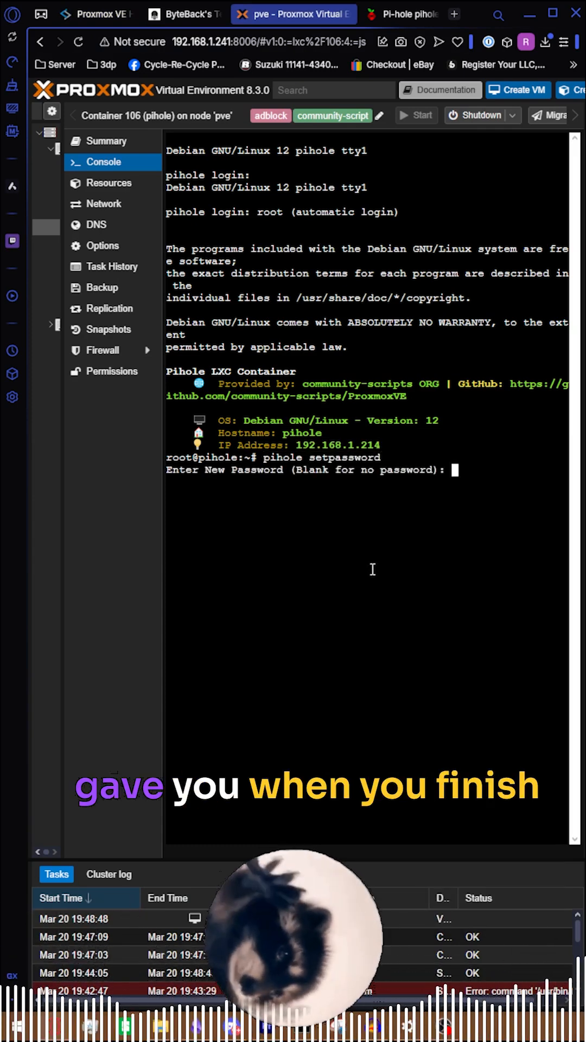